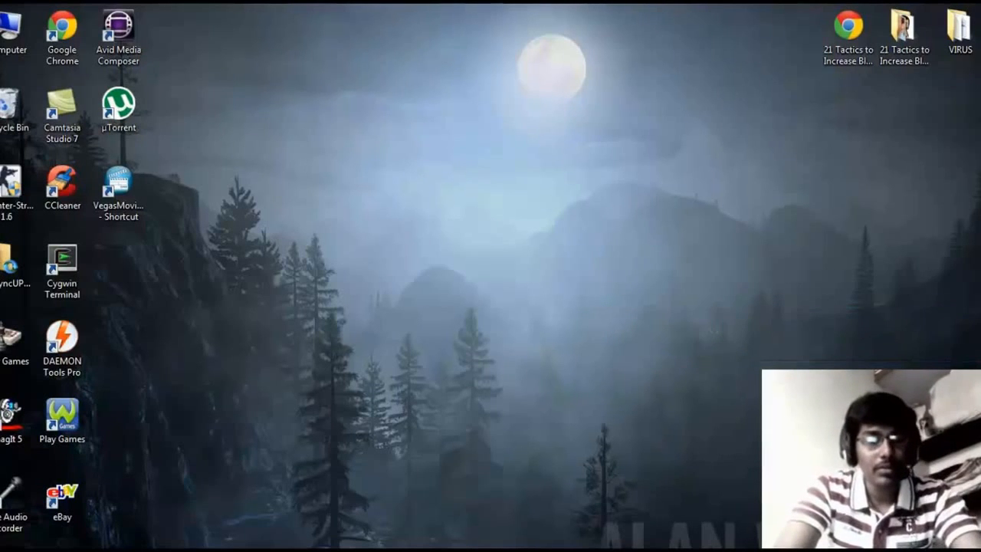
mouse_move(732, 310)
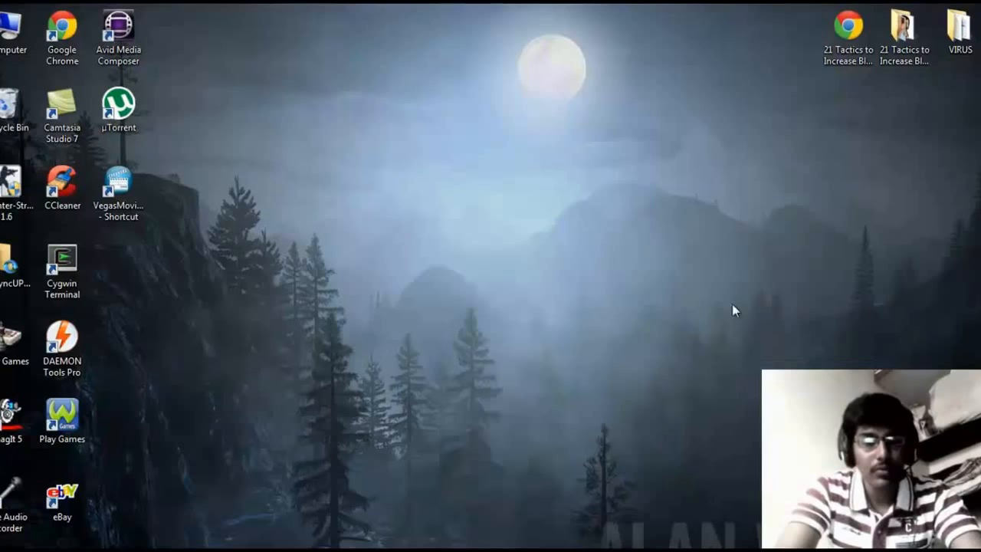
mouse_move(641, 256)
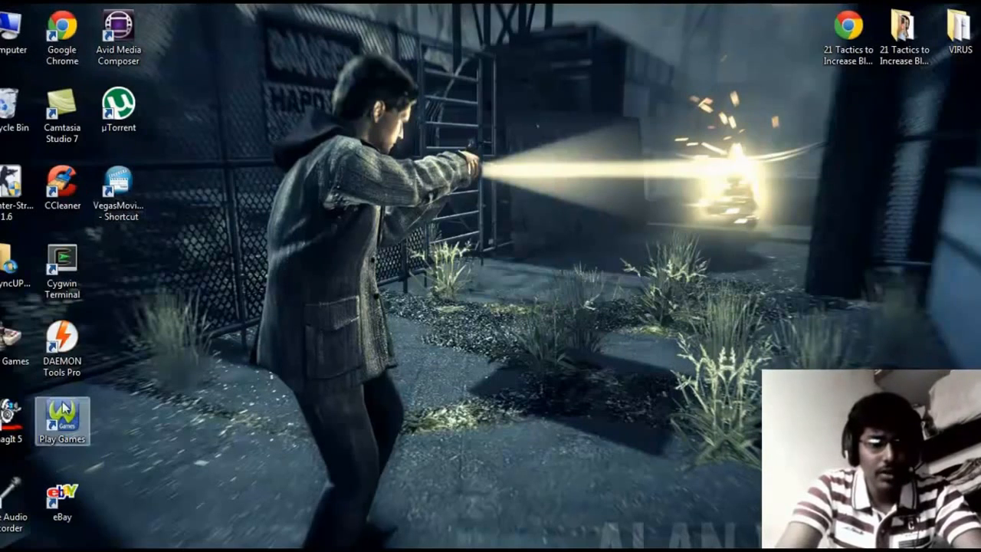
- Launch the System32 folder through Run by entering 'system32'
left_click(8, 544)
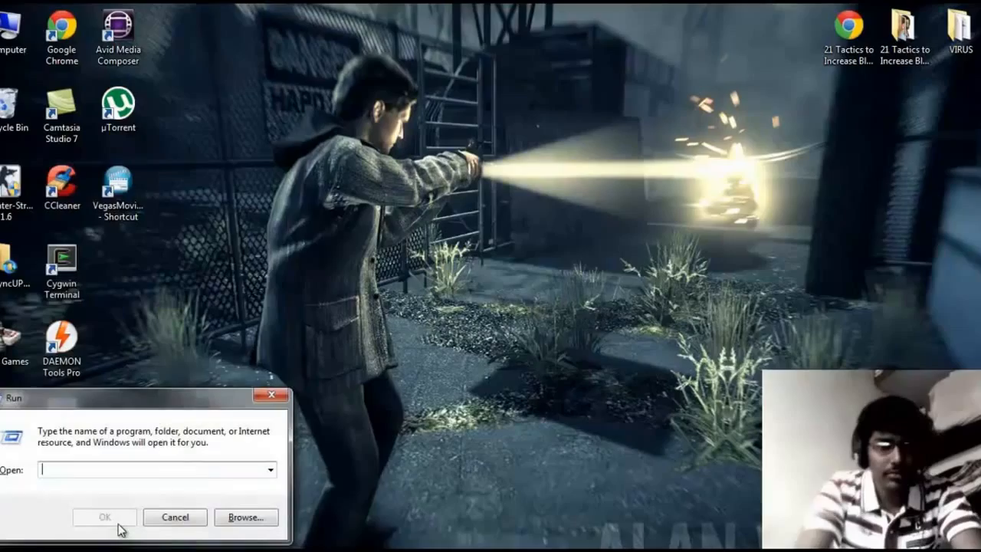
type("s")
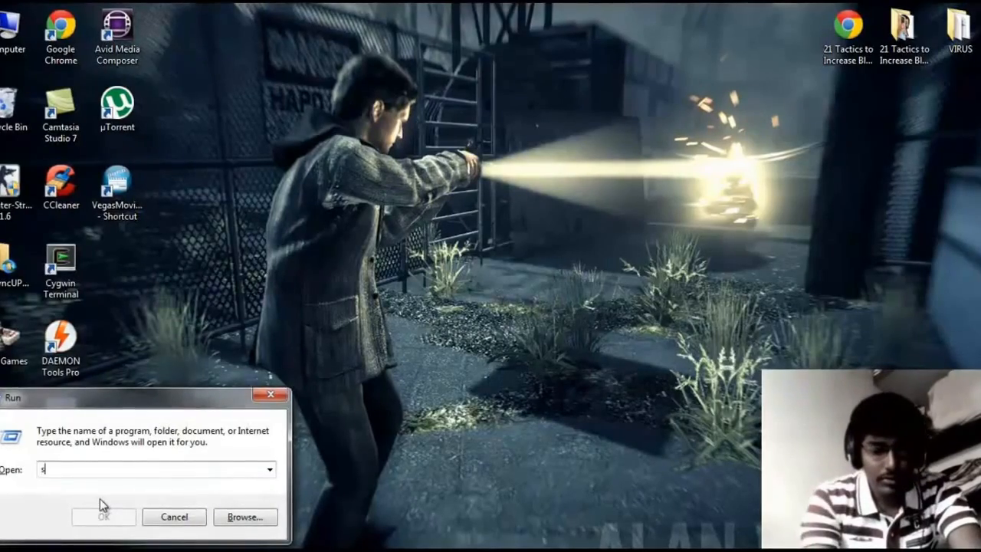
type("ystem")
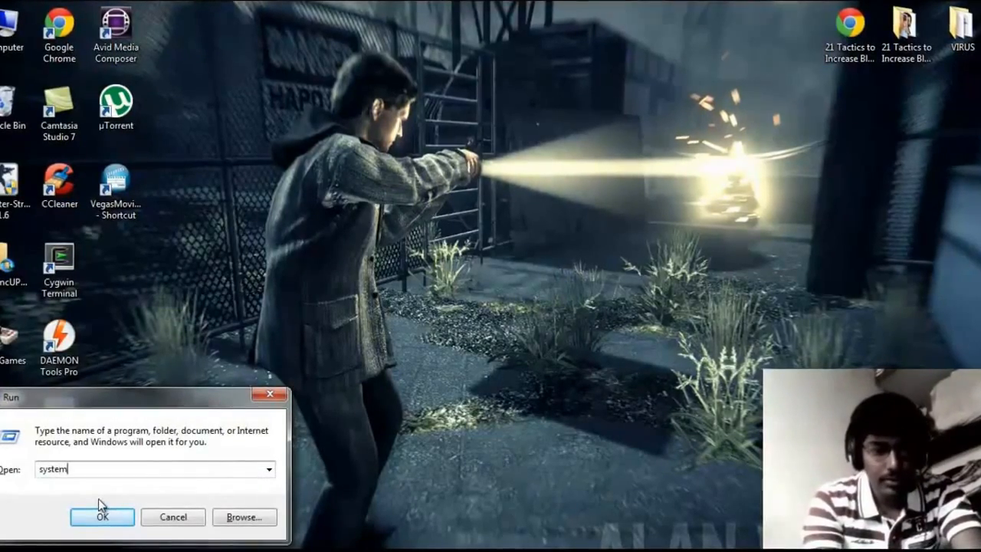
left_click(101, 516)
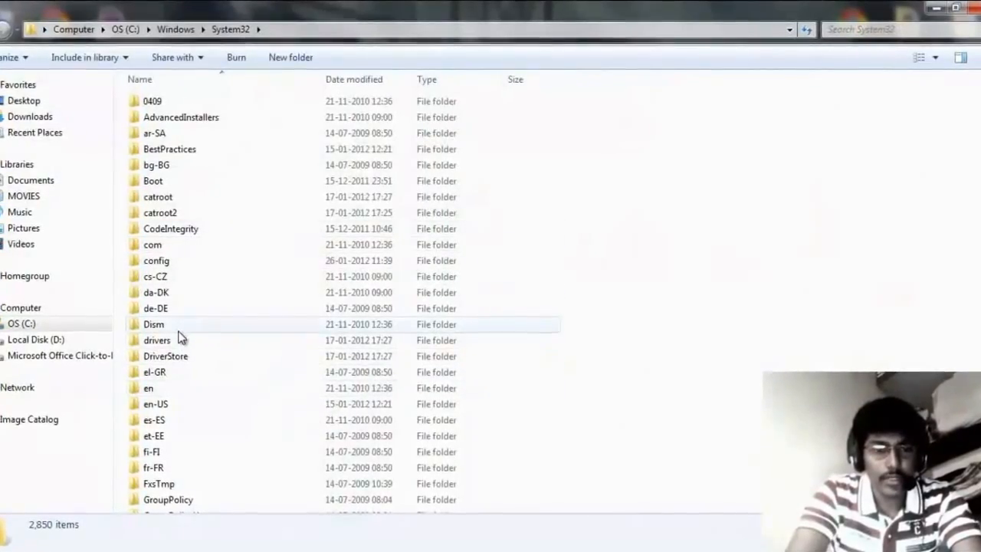
- Navigate into drivers\etc and bring up the context menu for the hosts file
double_click(157, 325)
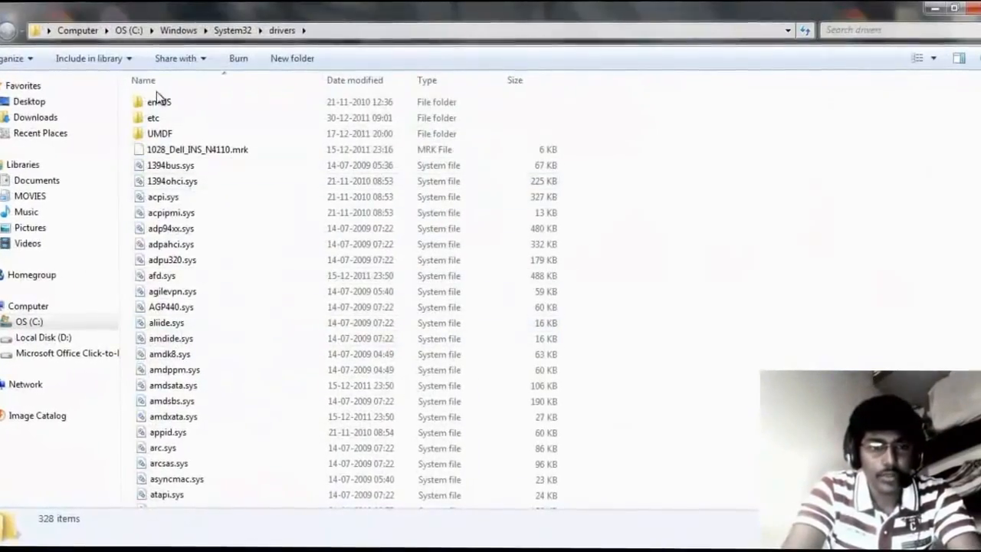
double_click(154, 116)
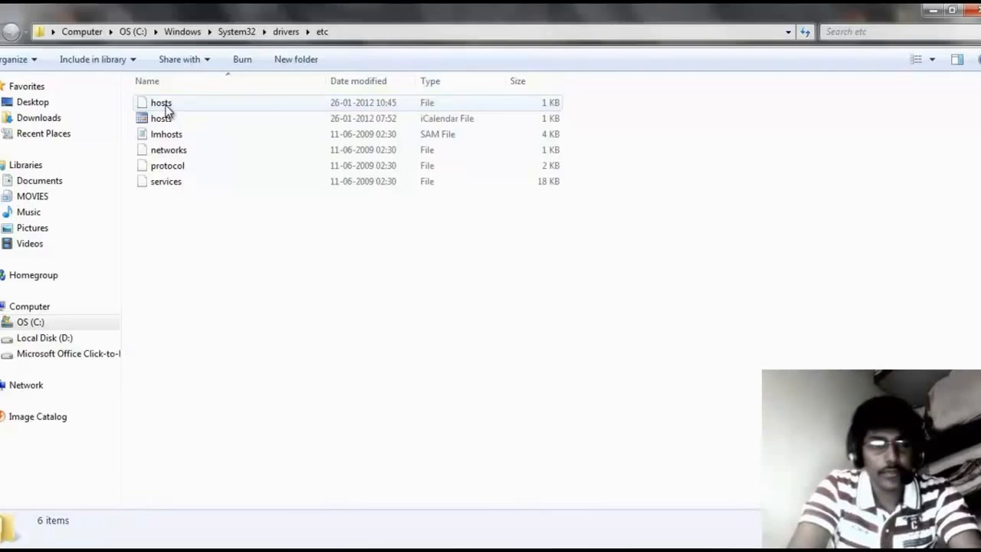
right_click(161, 101)
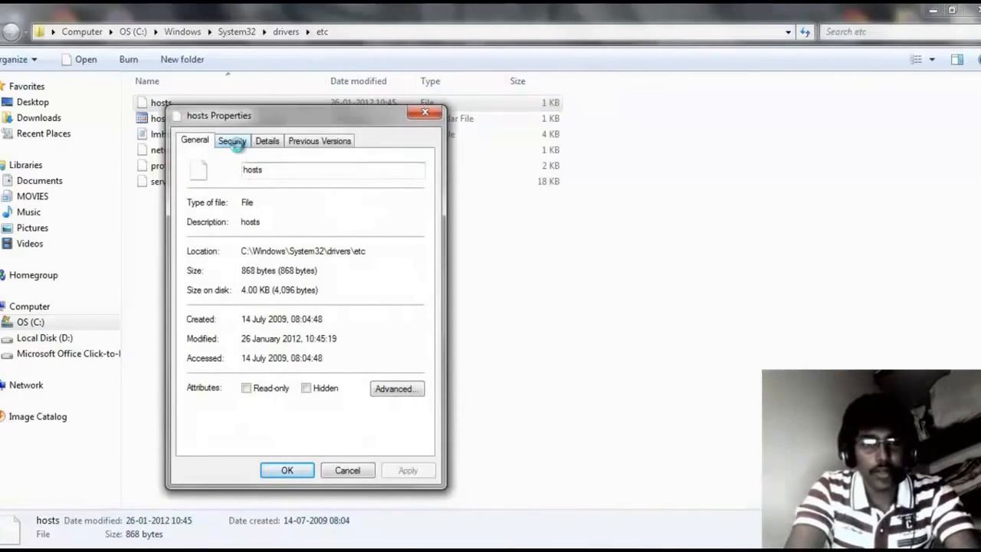
- Show the hosts Properties Security tab with Users allowed Full control, Modify and Write
left_click(232, 141)
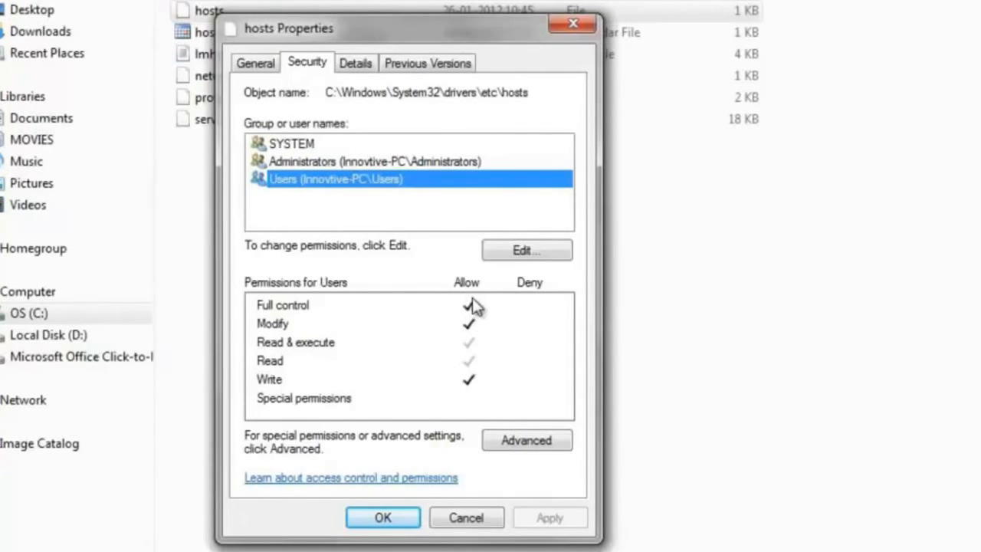
mouse_move(512, 397)
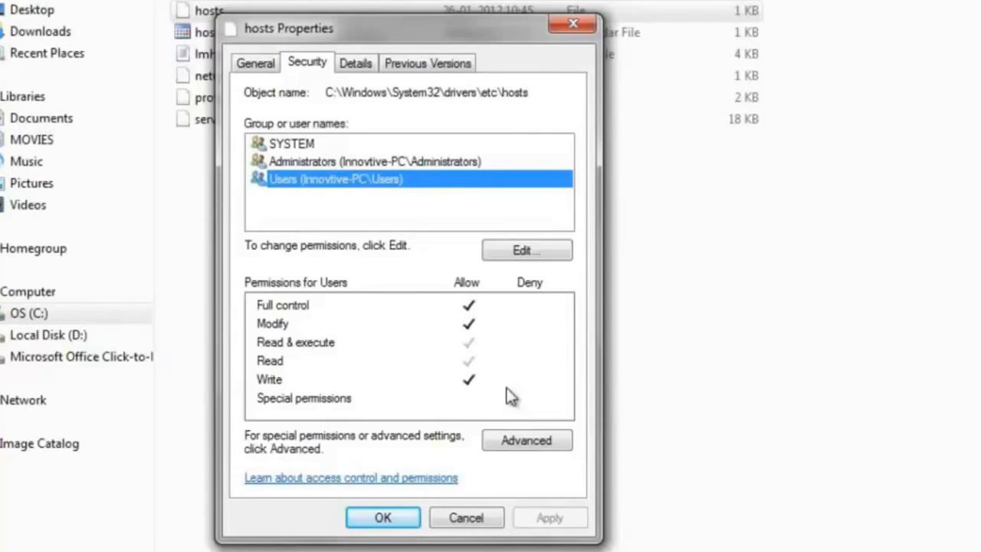
- Reach the editable advanced permission entries for hosts with the Users entry selected
left_click(527, 440)
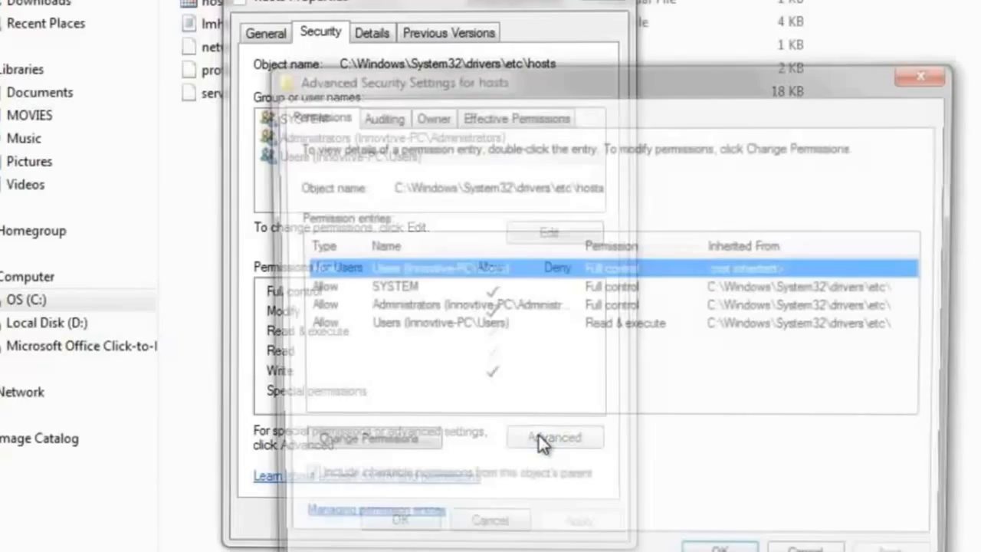
left_click(555, 437)
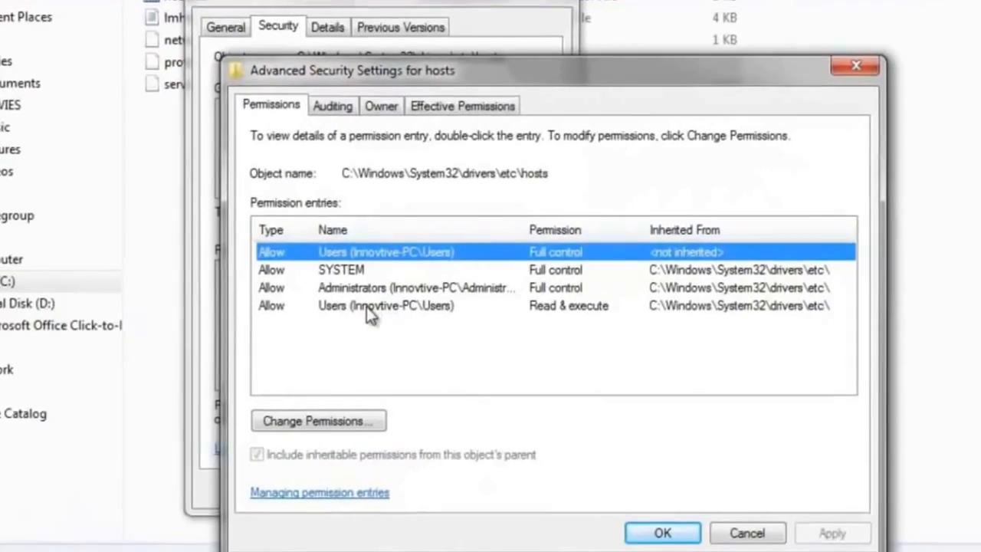
left_click(381, 305)
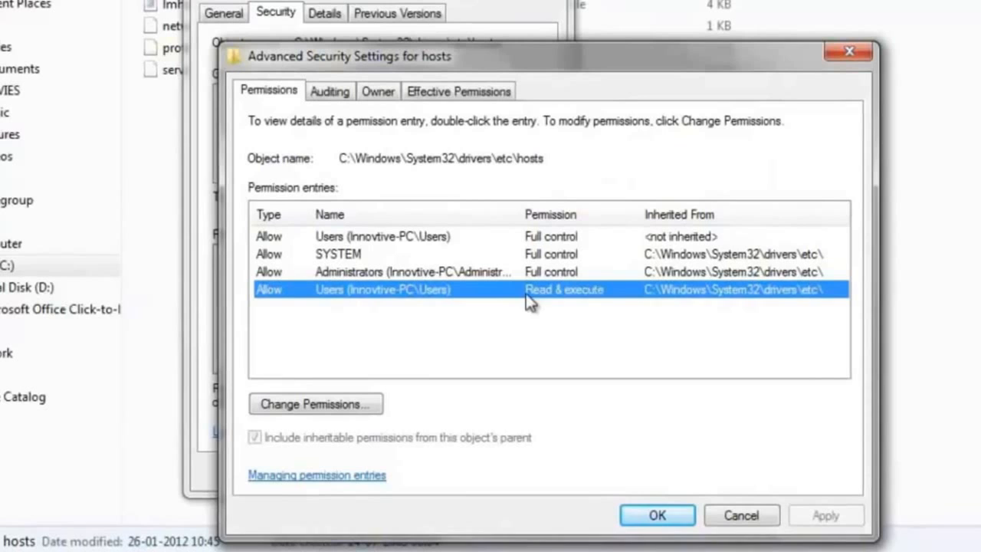
mouse_move(625, 322)
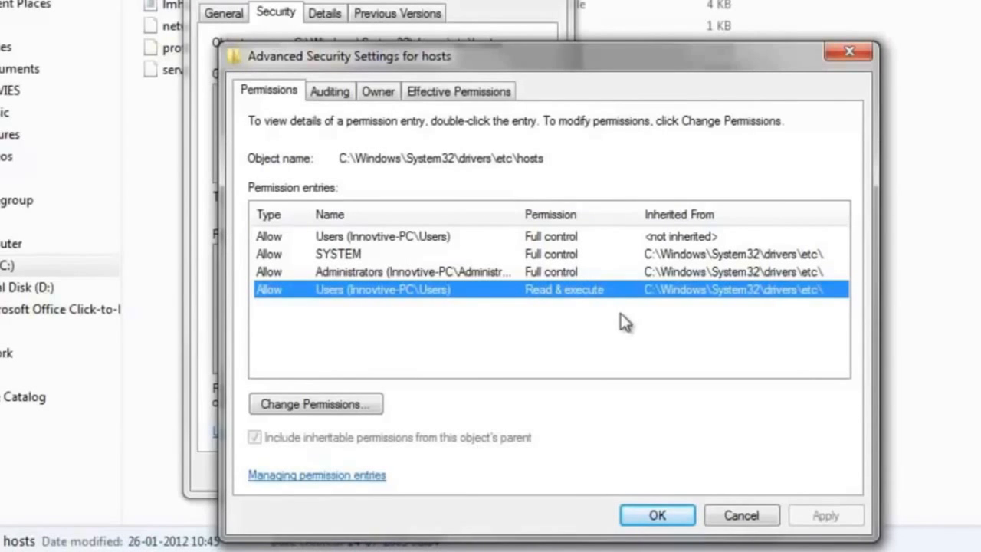
mouse_move(316, 405)
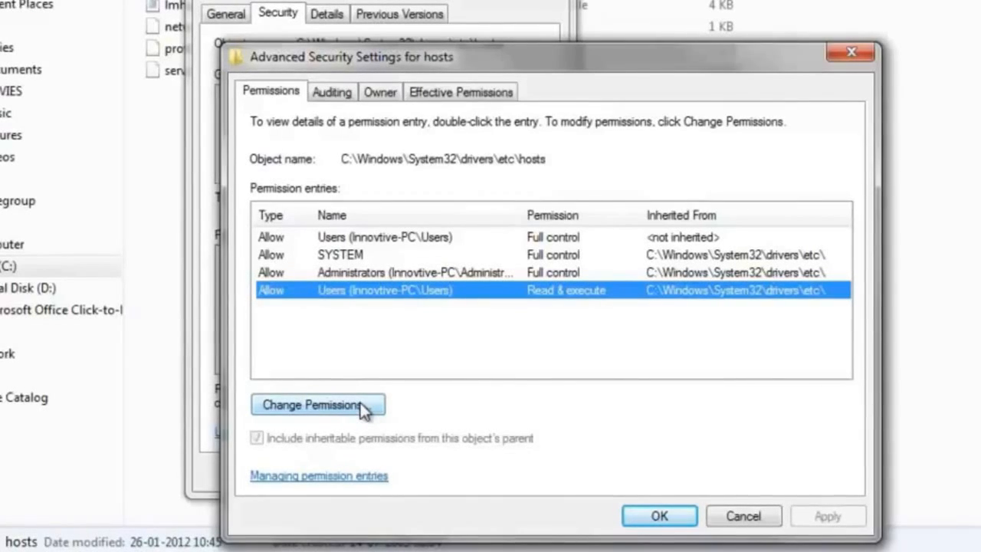
left_click(315, 404)
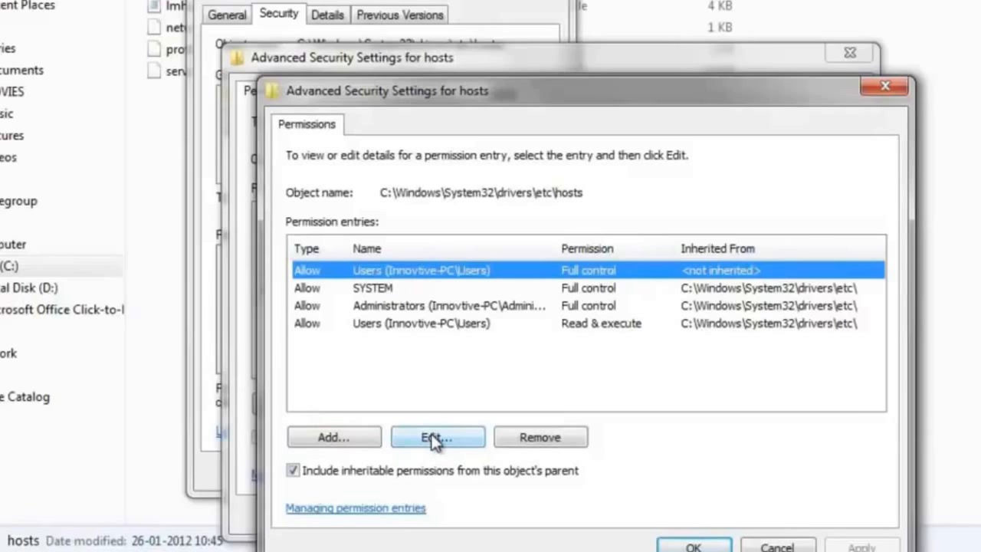
- Grant the Users entry Full control and confirm the changed permissions on each dialog
left_click(437, 436)
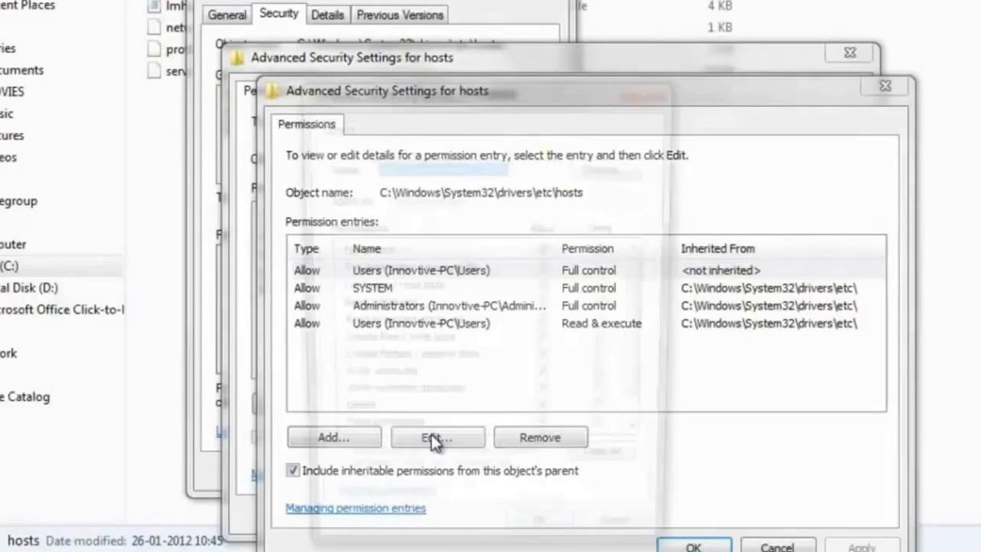
left_click(437, 436)
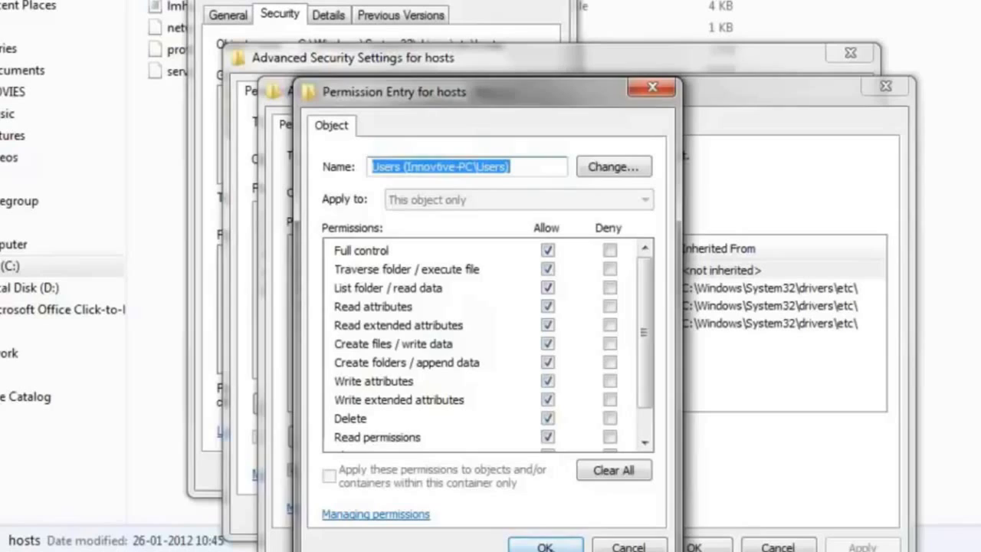
left_click(546, 546)
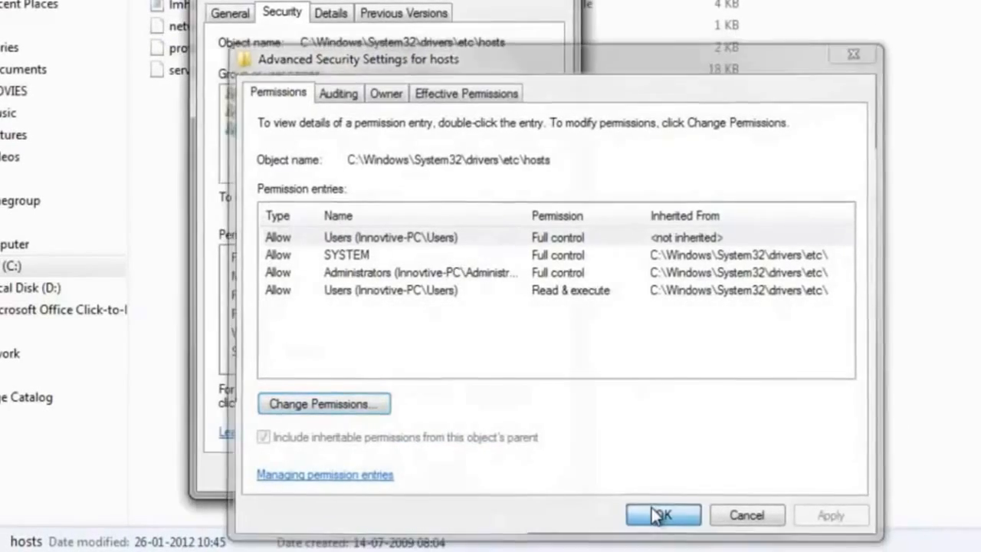
left_click(662, 515)
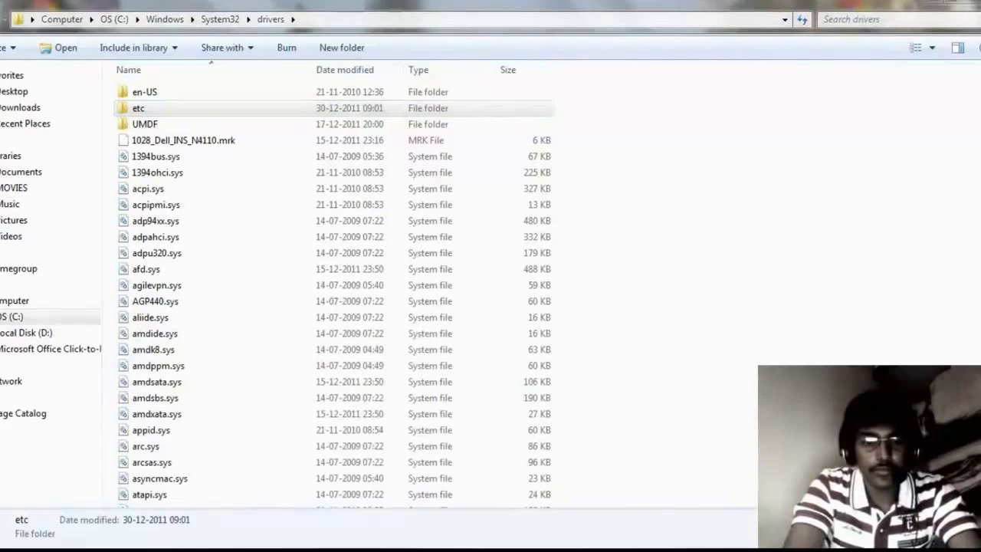
- Enter the etc folder and launch the hosts file for viewing
double_click(138, 108)
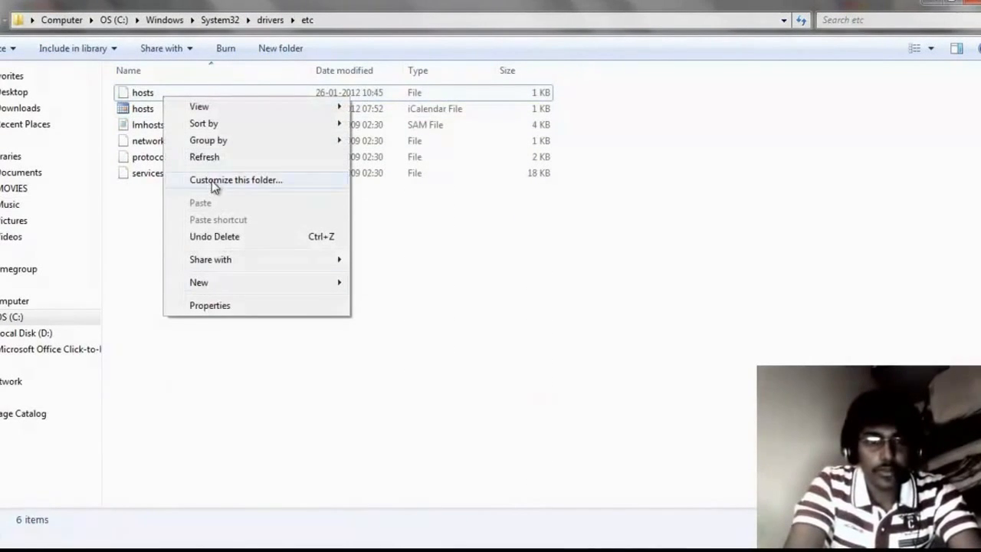
mouse_move(153, 98)
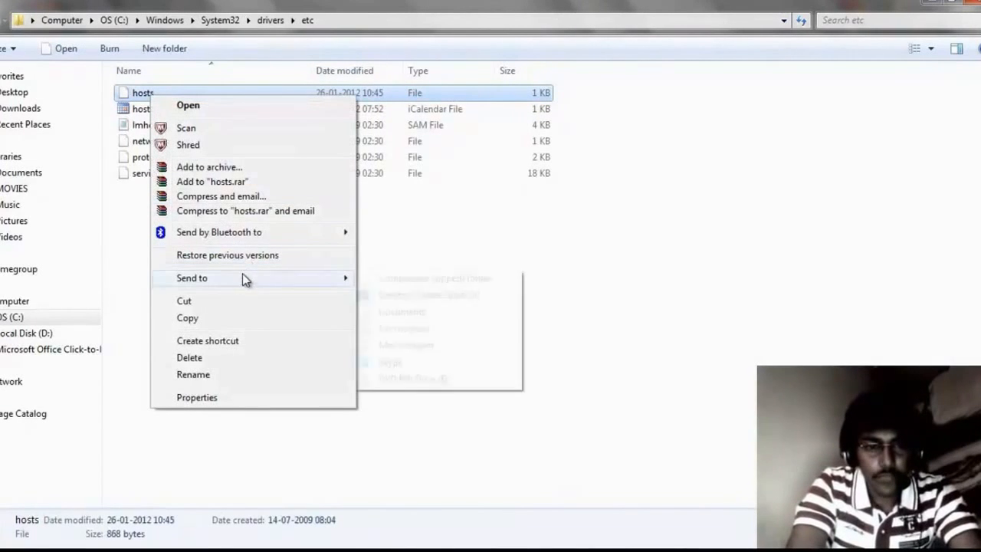
mouse_move(242, 129)
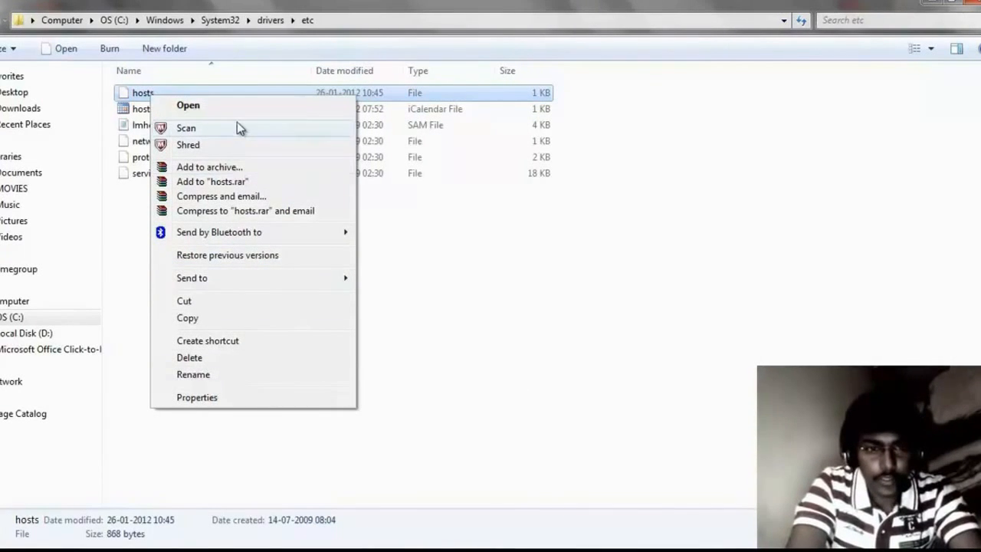
left_click(187, 104)
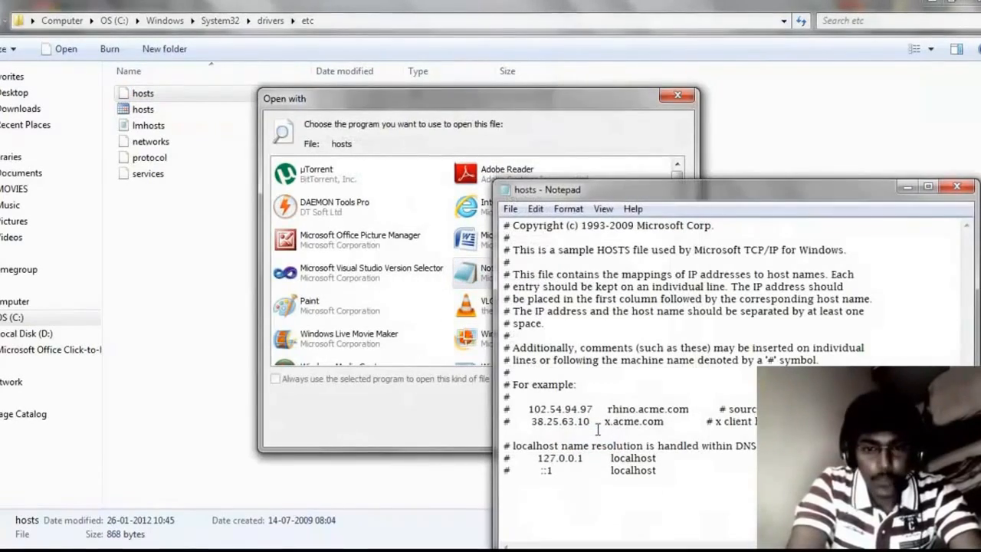
left_click(678, 95)
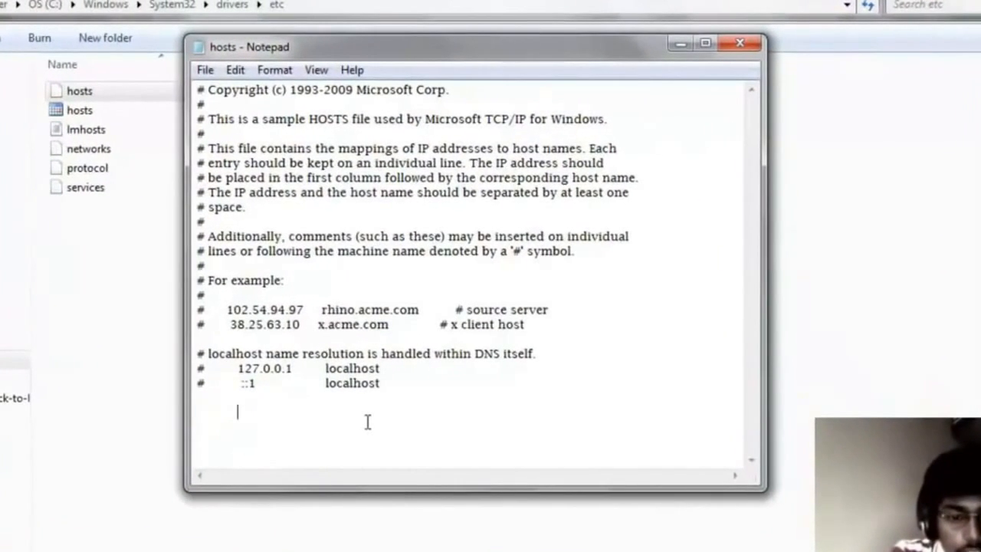
type("12")
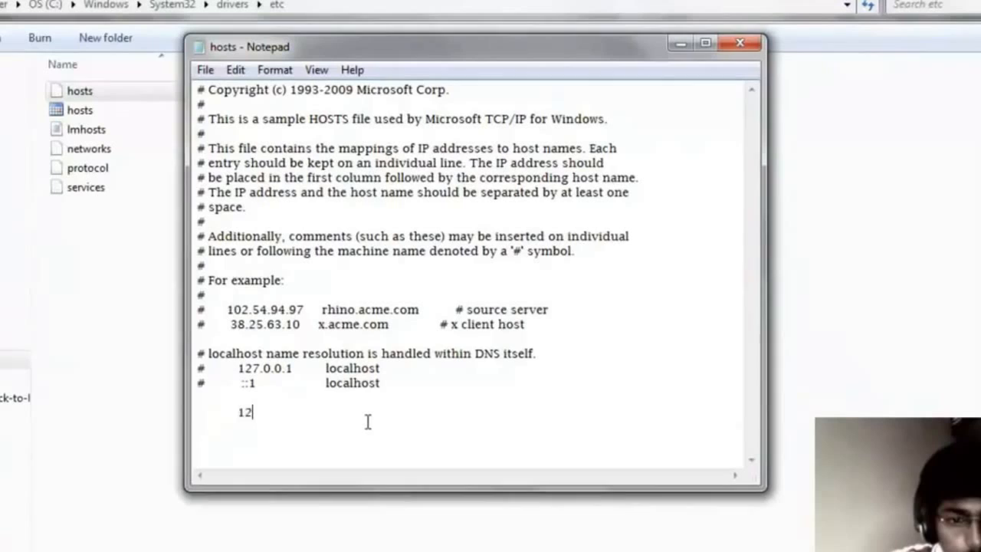
type("7.")
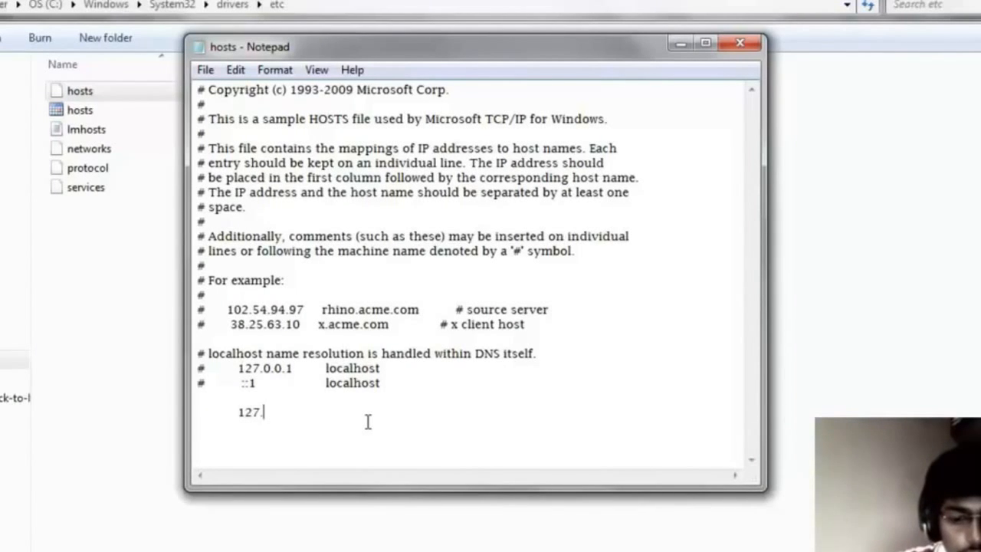
type("0.0.1")
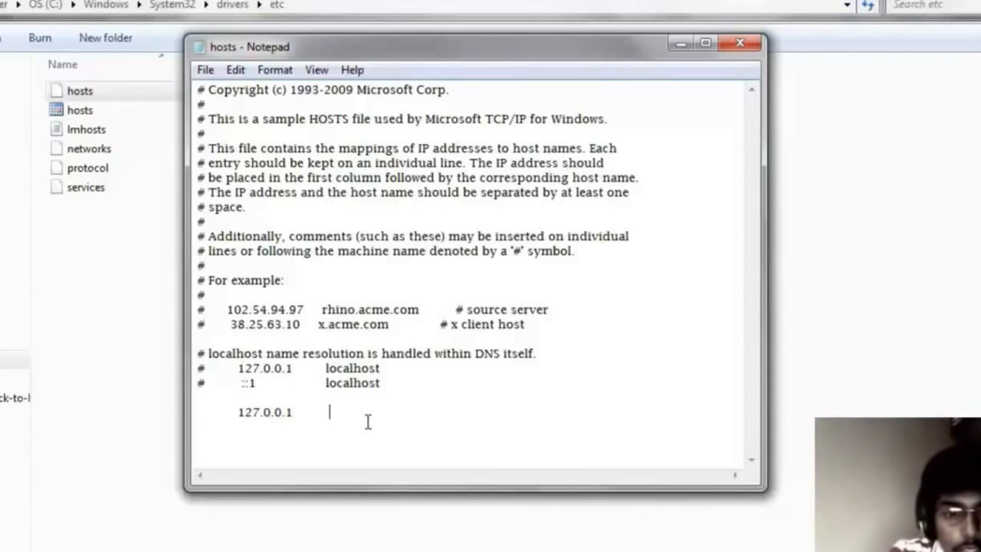
type("www")
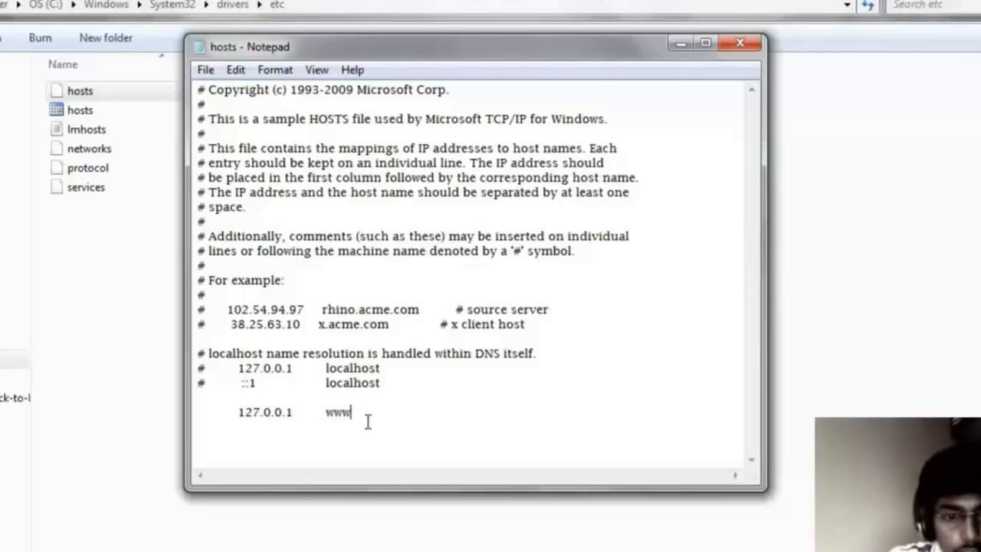
type(".")
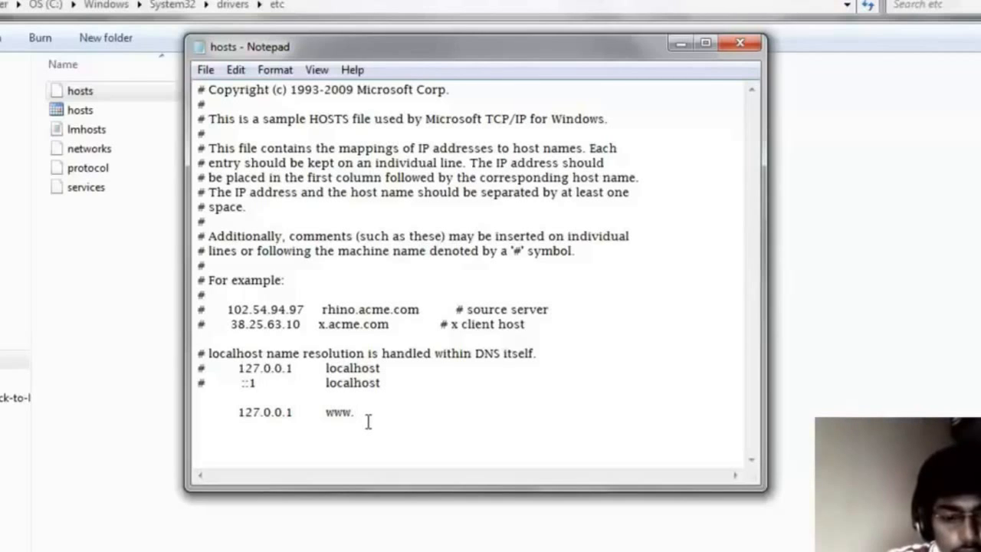
type("youtube")
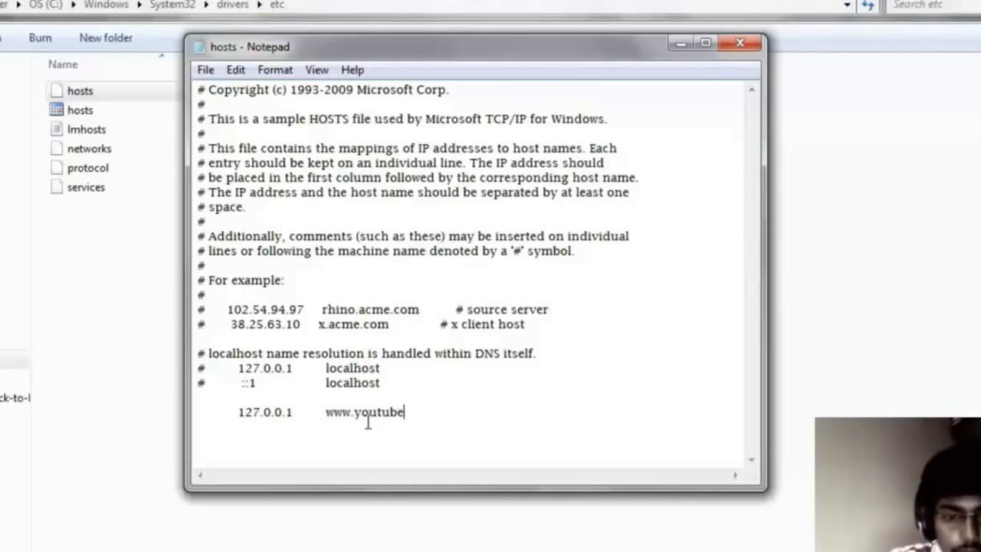
type(".com")
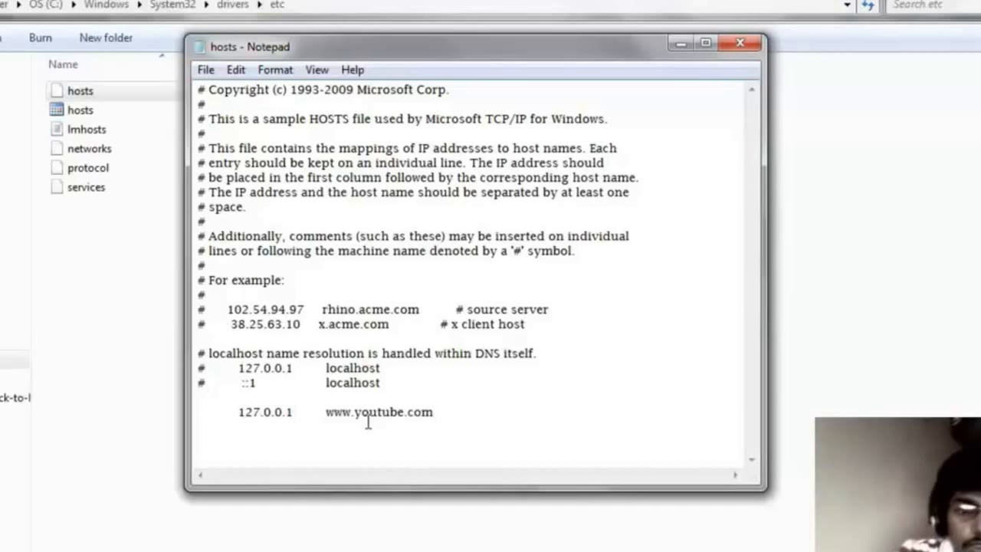
- Save the edited hosts file and close Notepad
left_click(205, 71)
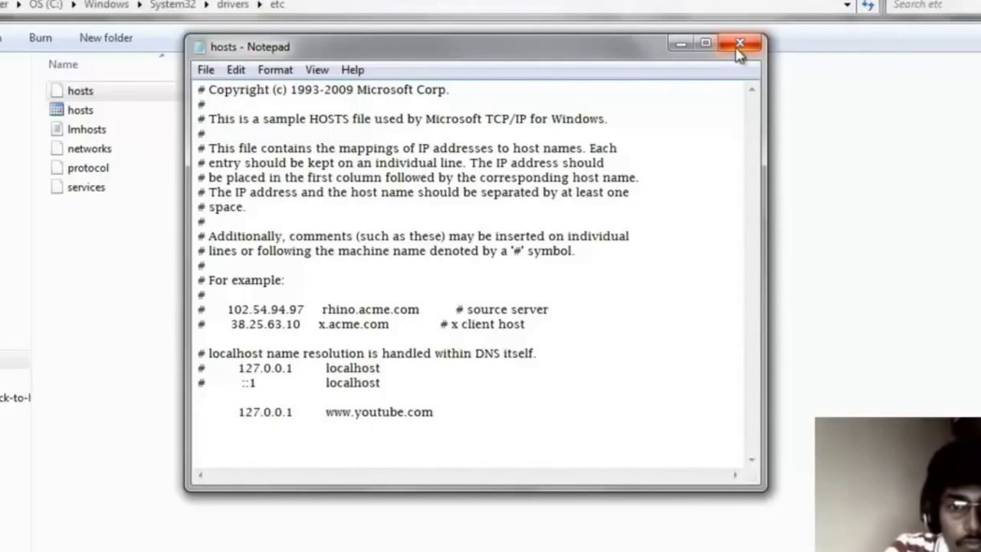
left_click(738, 43)
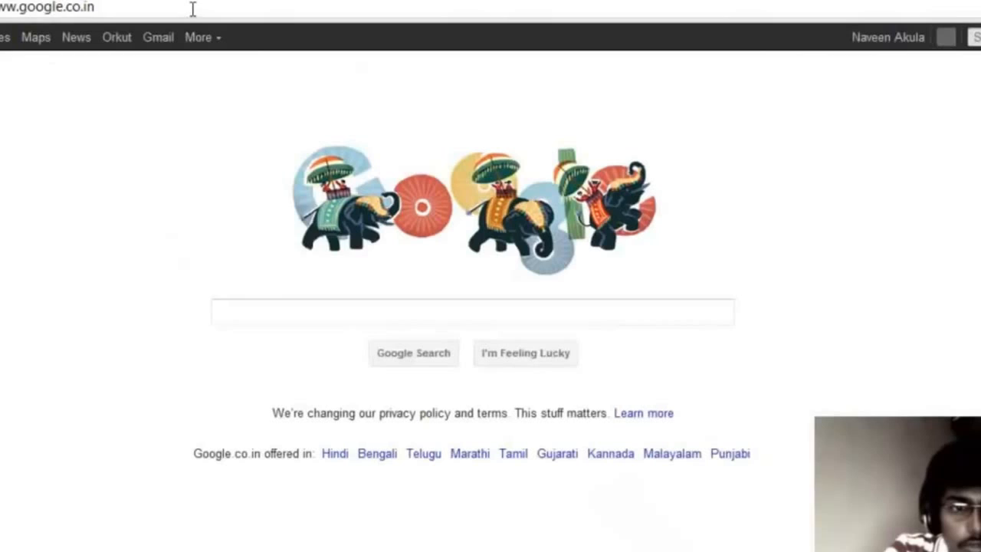
type("www.youtub")
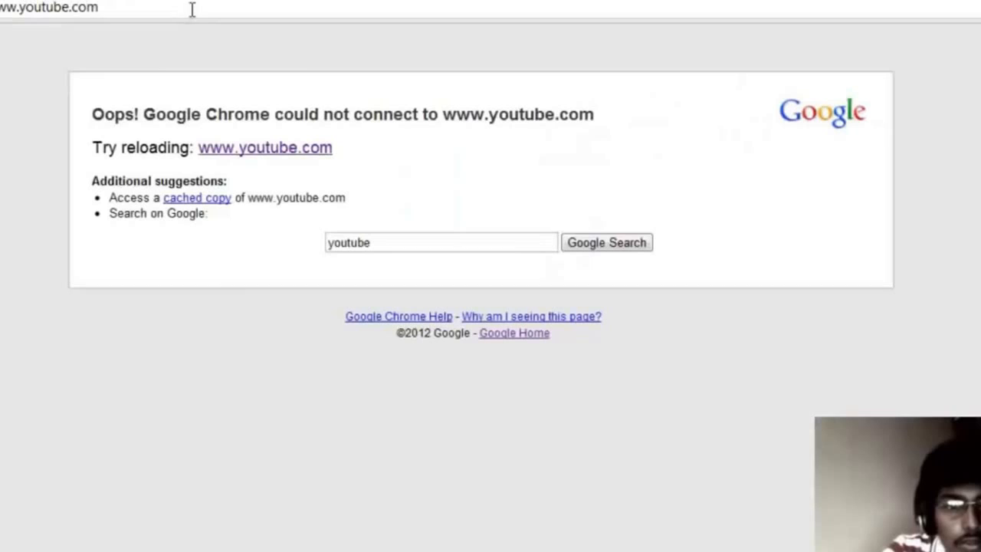
mouse_move(514, 169)
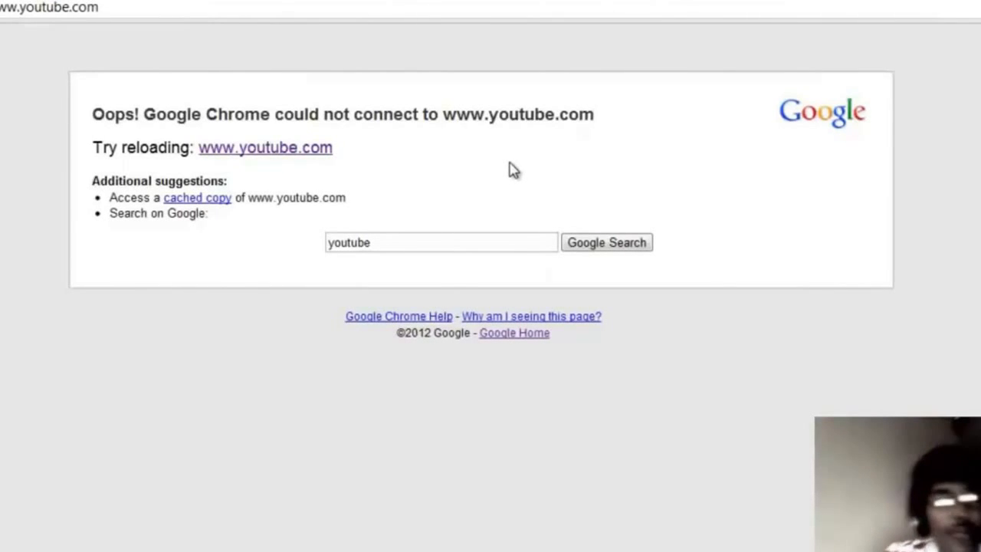